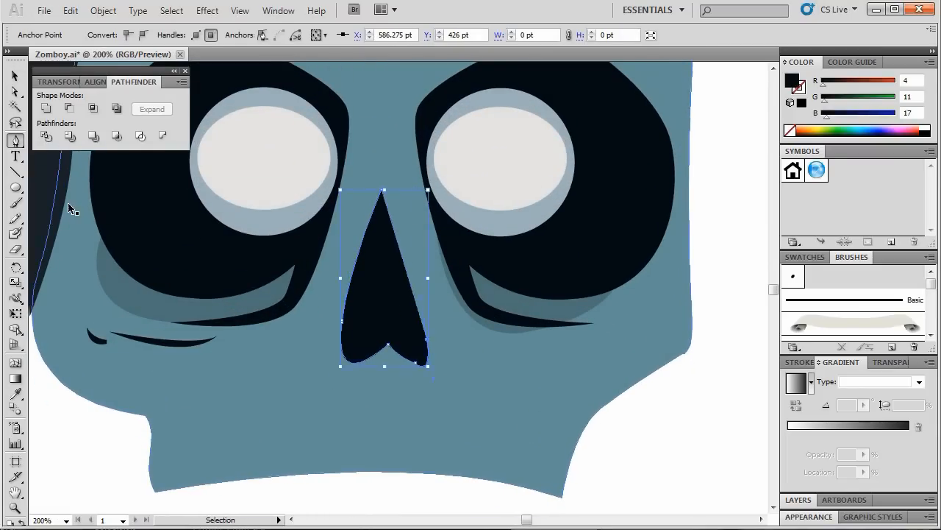
- Nudge the nose anchor point to refine its skull-like outline
left_click_drag(385, 286, 390, 287)
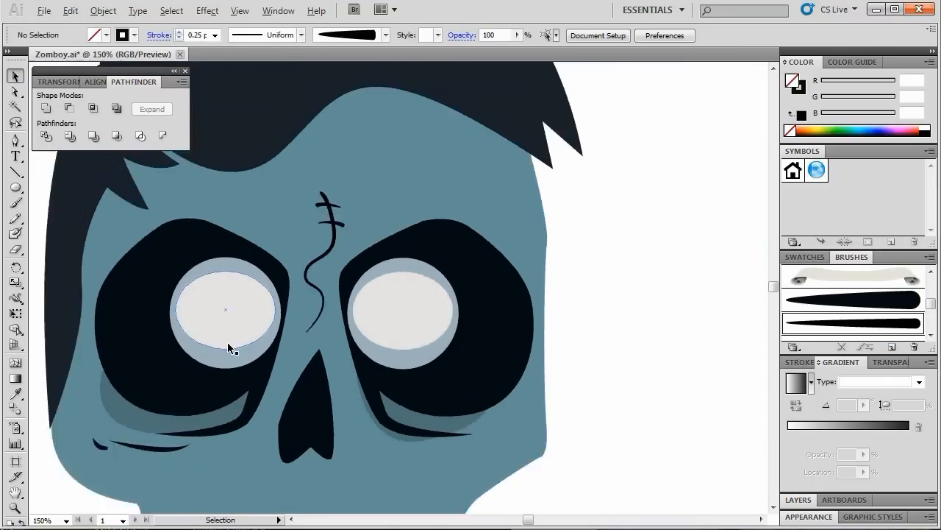
- Pick the Pen tool to start drawing the jaw and chin shapes
left_click(14, 91)
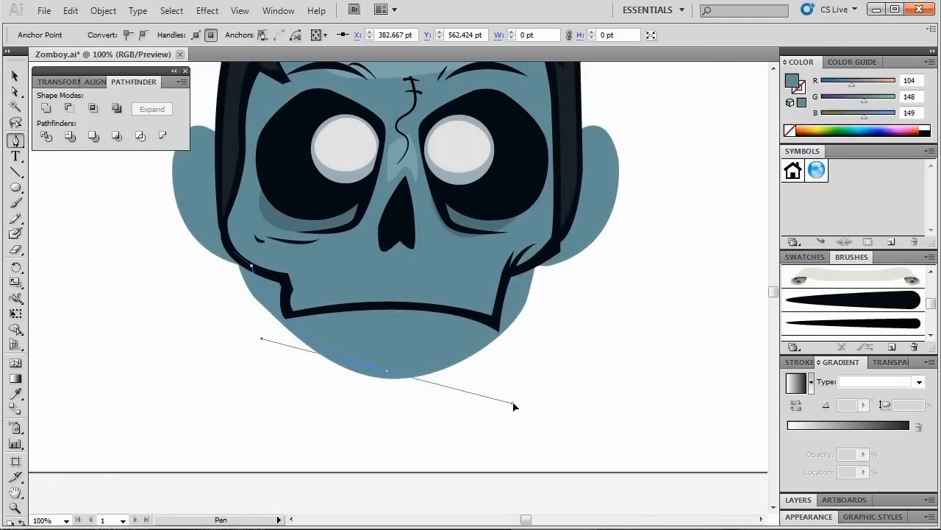
- Finish the chin curve and fit the stitched scar onto the forehead
left_click(14, 77)
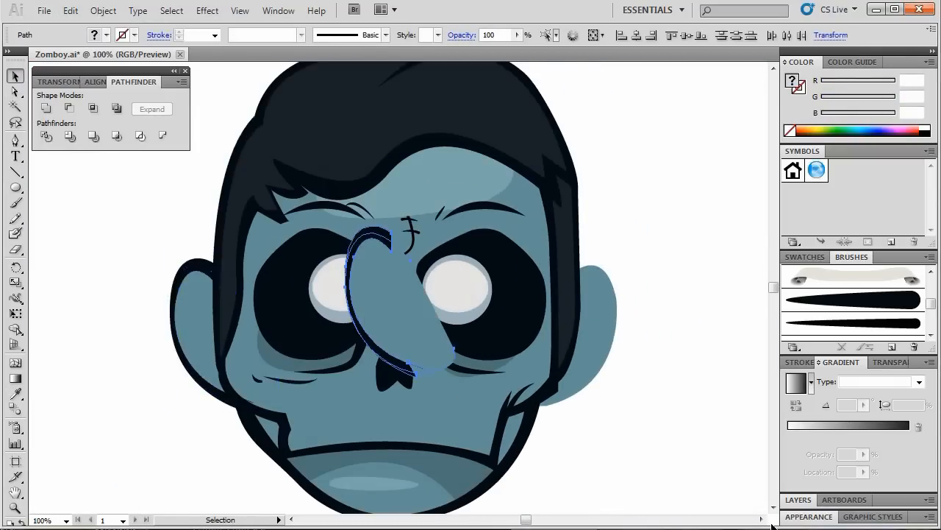
left_click_drag(390, 302, 662, 345)
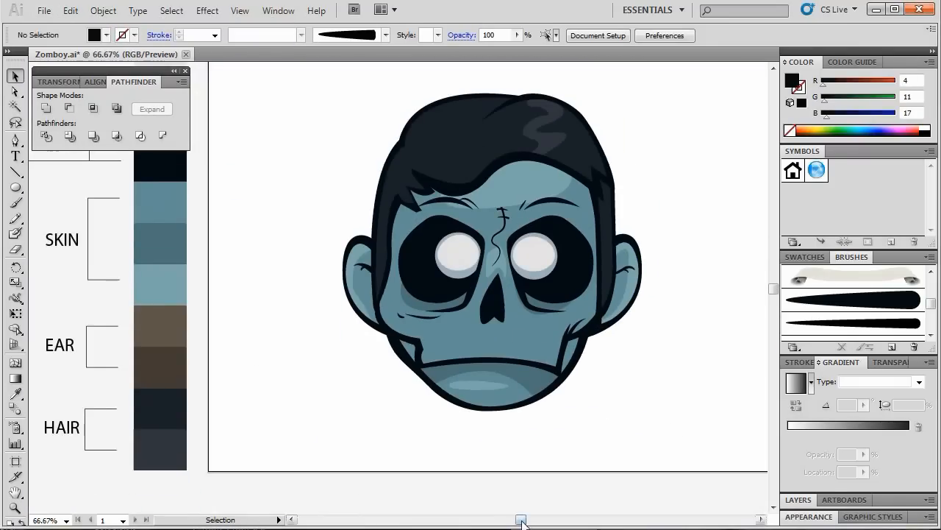
- Zoom in and add a point to the dark cheek contour shape
scroll("up", 3)
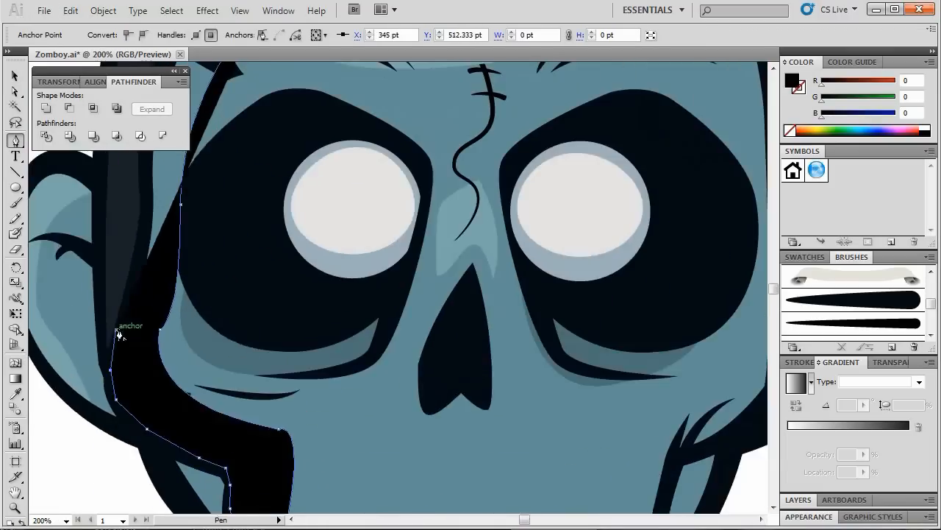
left_click(103, 11)
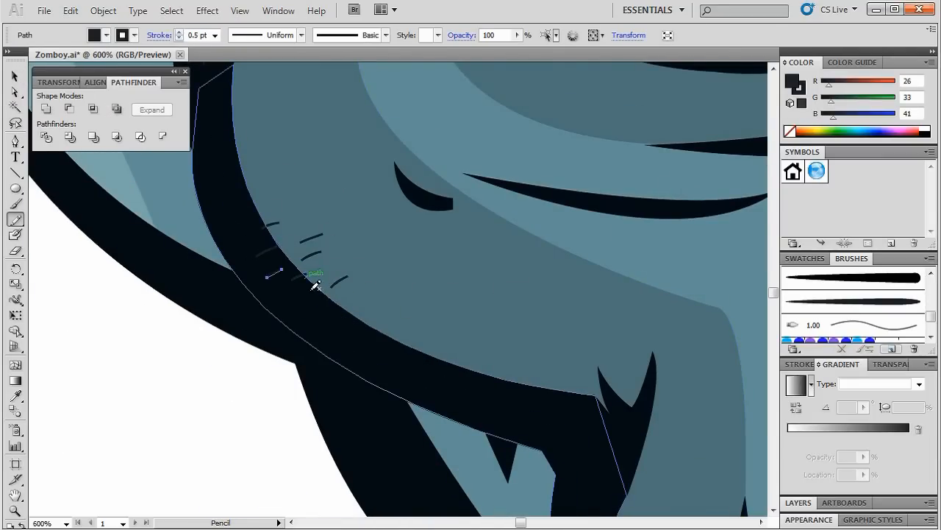
- Draw a jaw stubble mark and restyle the stubble strokes with Art Brush 3
left_click(103, 11)
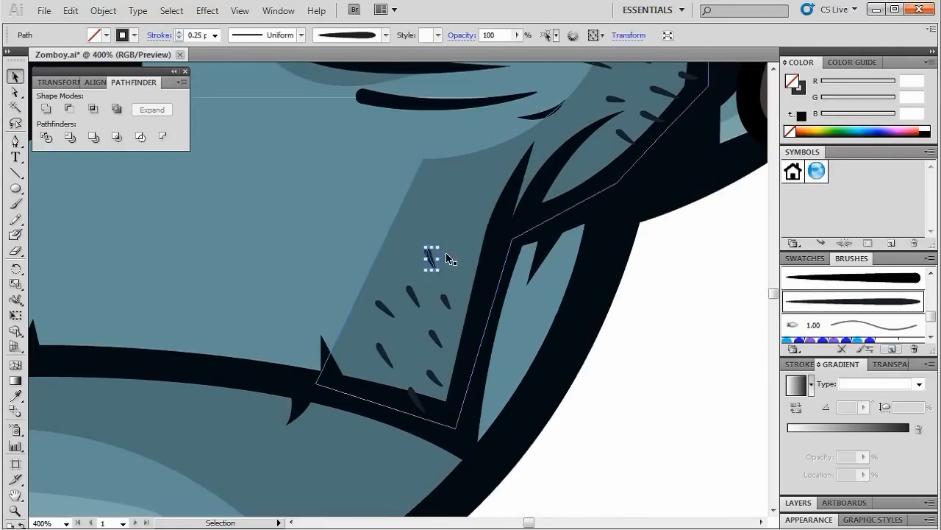
left_click(853, 300)
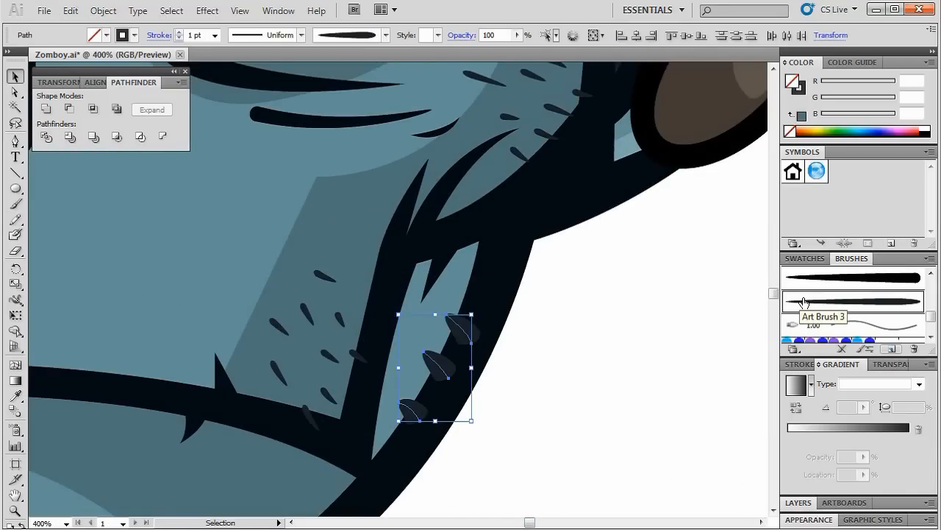